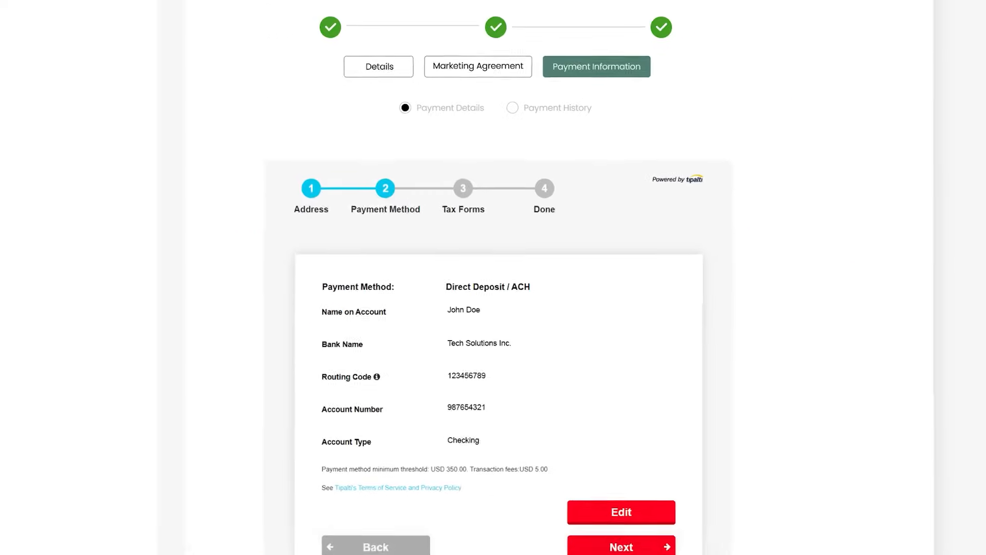
- Scroll down through the onboarding Payment Information panel
scroll(down, 3)
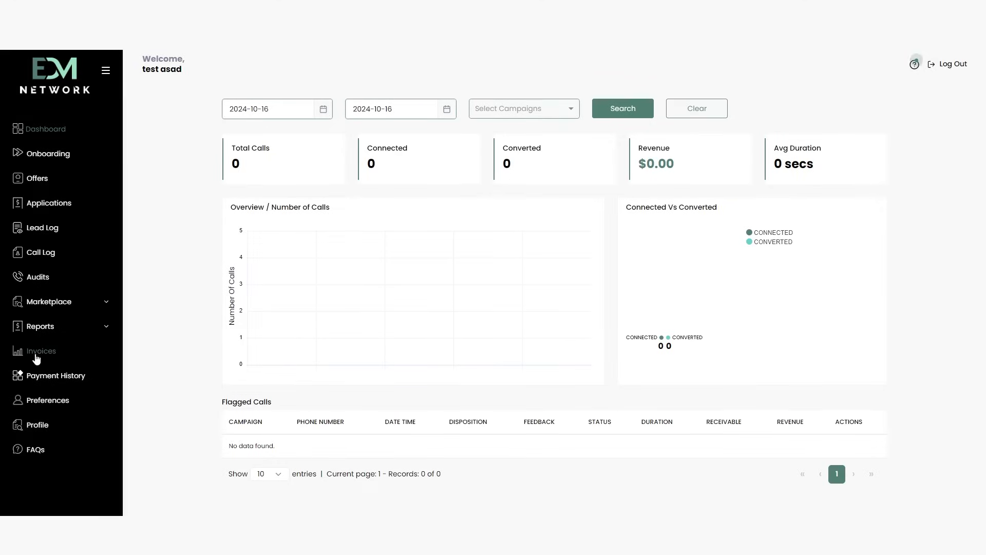
mouse_move(37, 356)
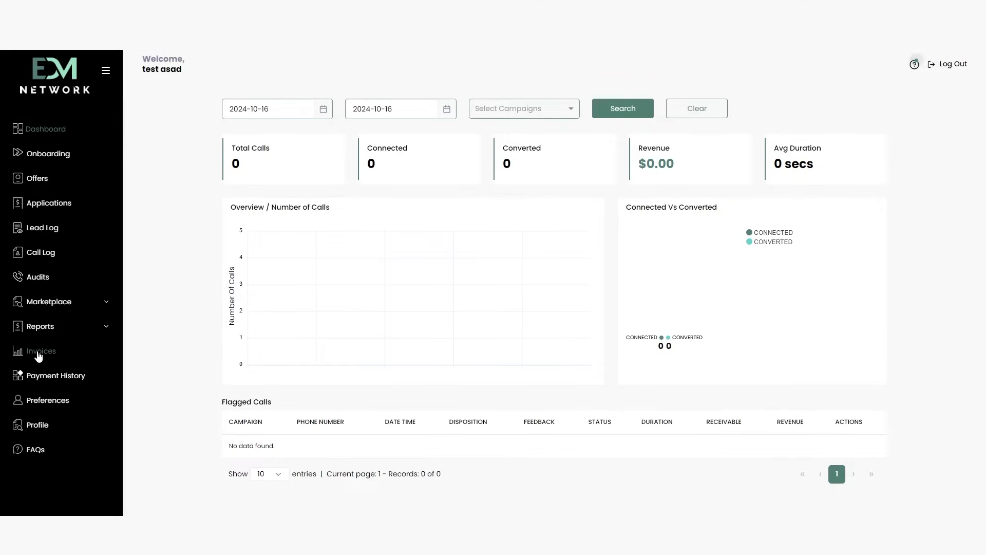
- Open Invoices and scroll right to see the paid and approved invoices totaling $744.60
click(41, 351)
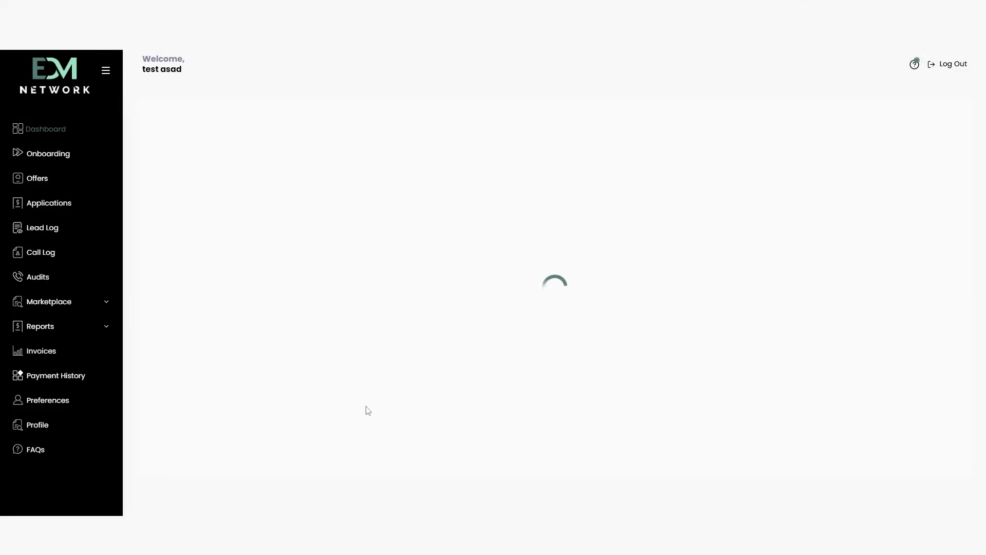
click(41, 351)
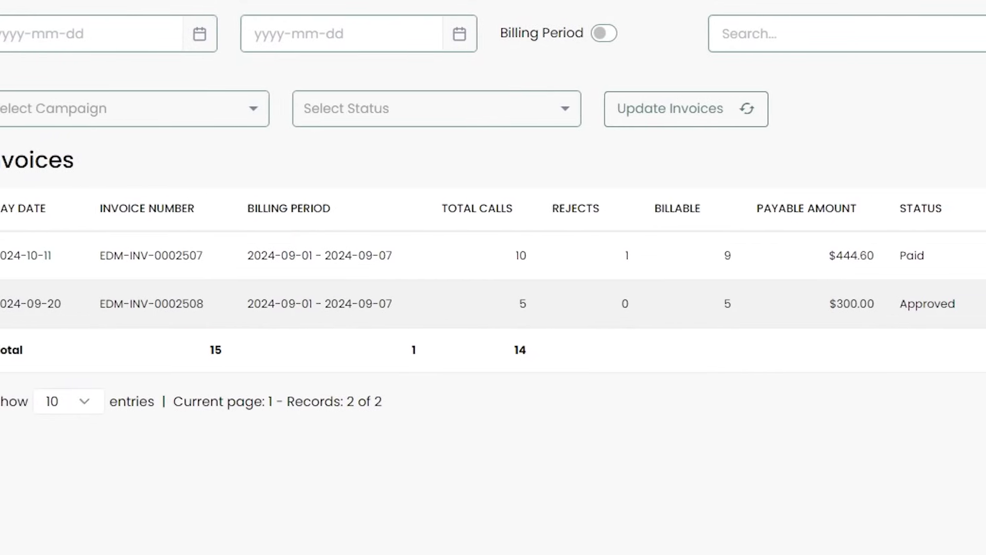
scroll(right, 3)
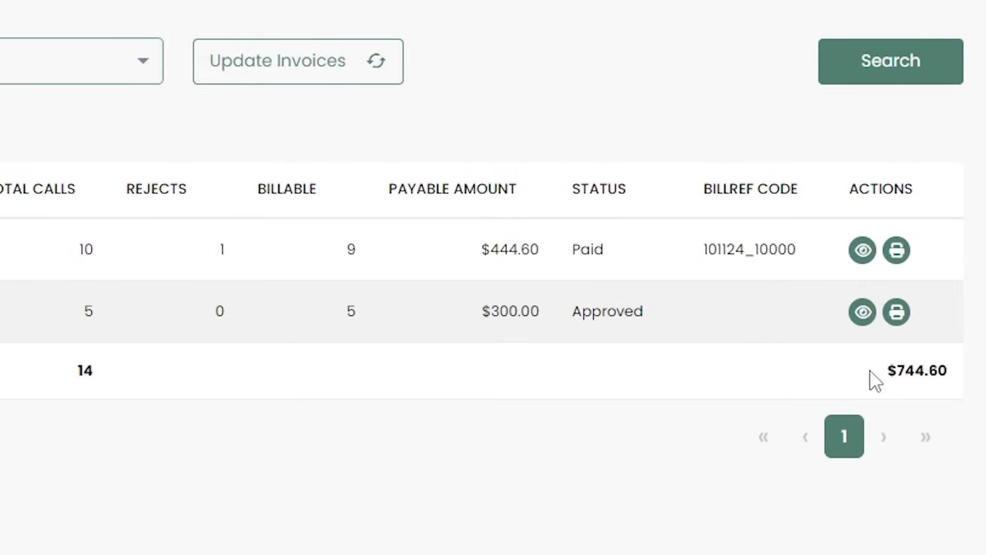
mouse_move(863, 313)
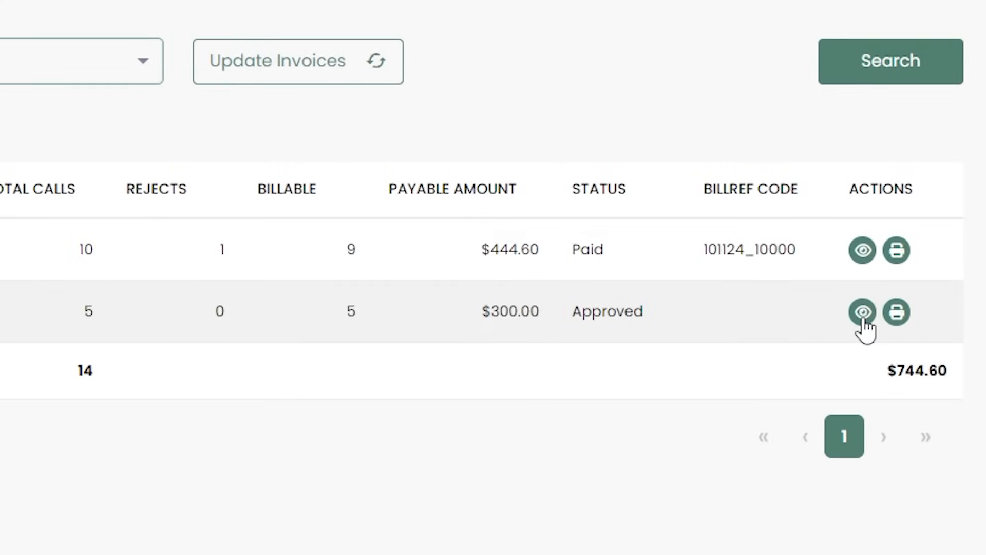
- Review invoice EDM-INV-0002508's $300 net payable breakdown, then show onboarding Payment Information
click(865, 312)
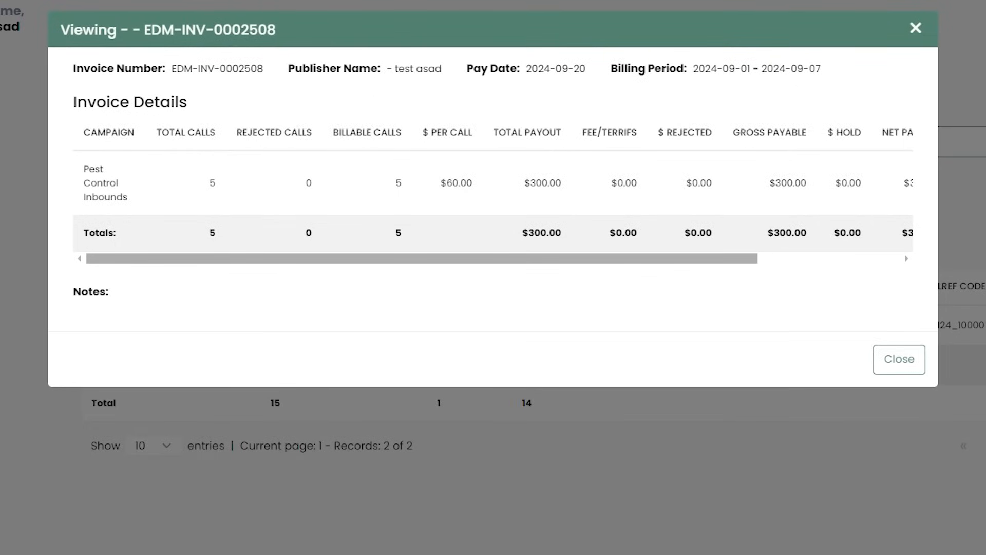
mouse_move(442, 342)
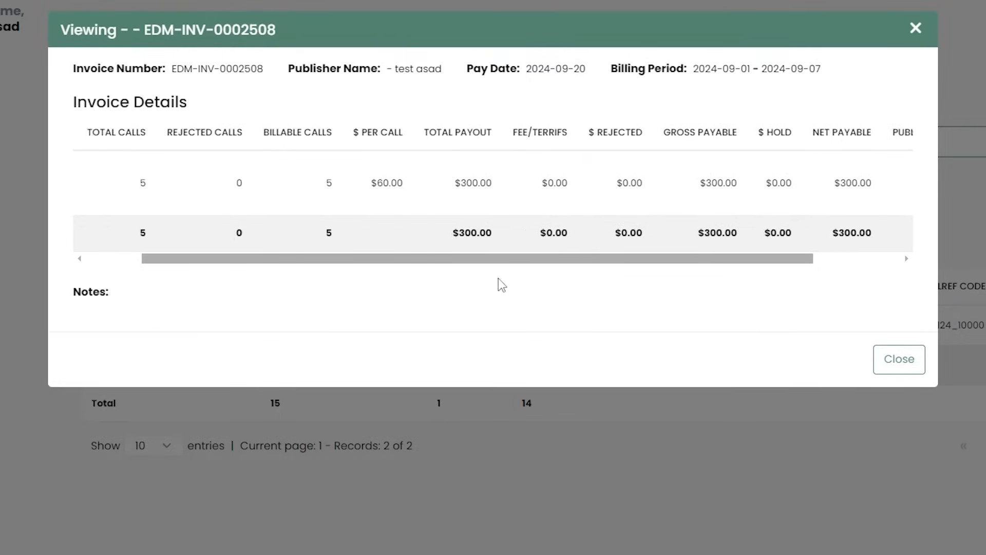
click(900, 360)
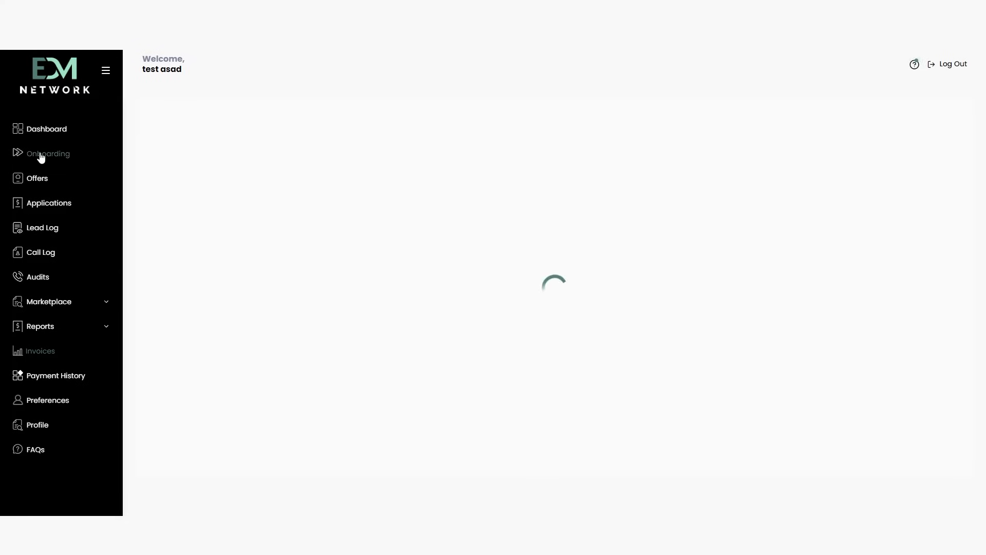
click(47, 153)
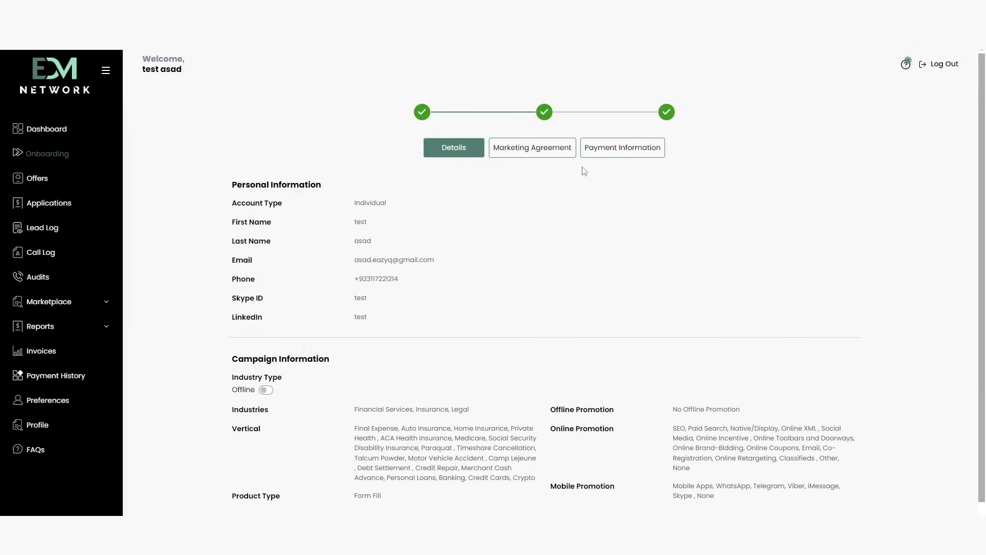
click(623, 147)
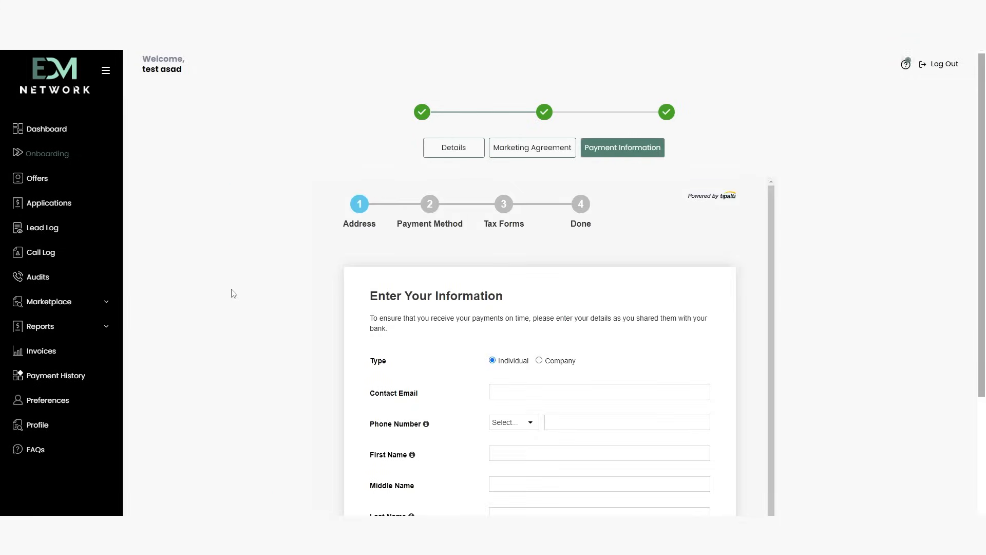